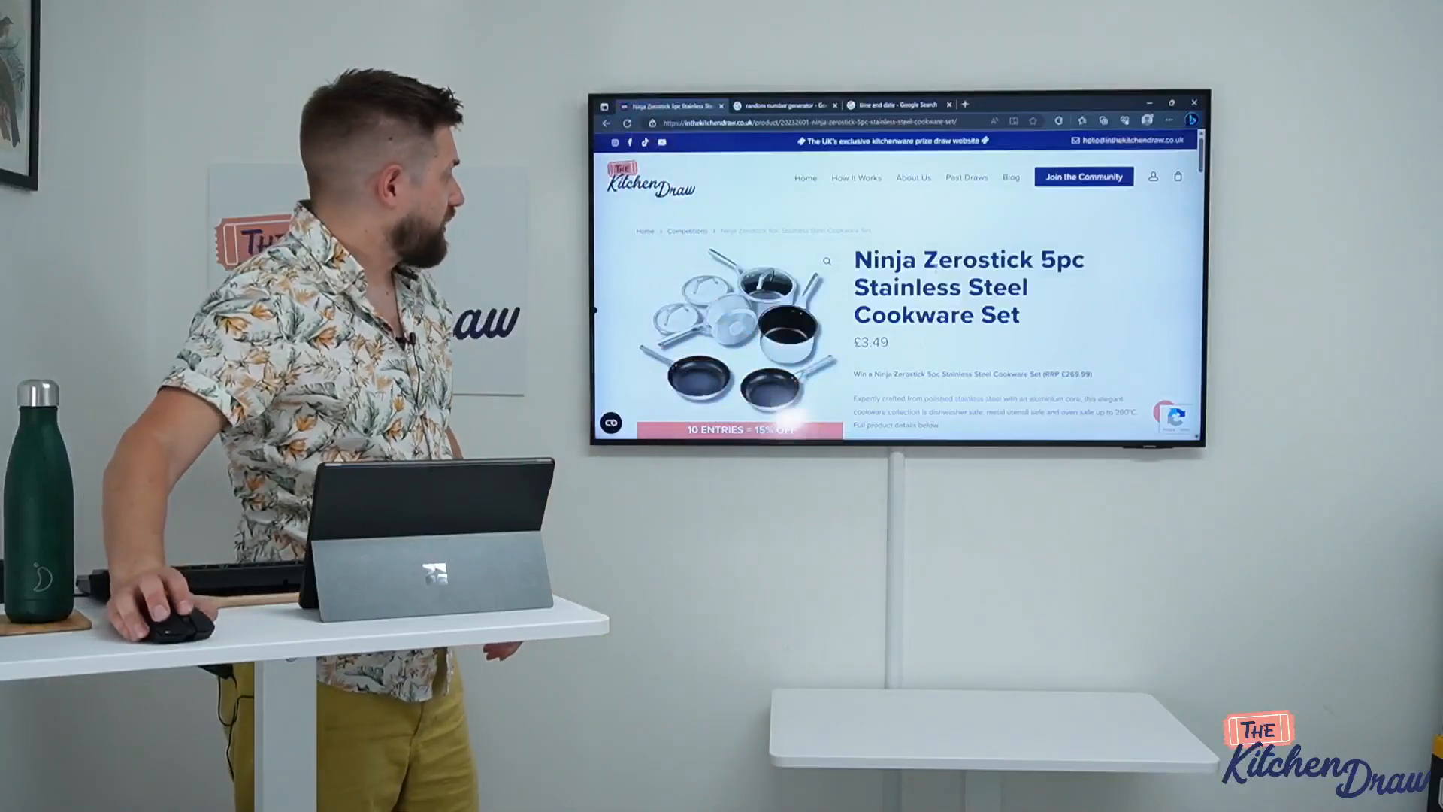
- Scroll through the Ninja Zerostick cookware draw page to review its entry details and countdown
scroll(down, 3)
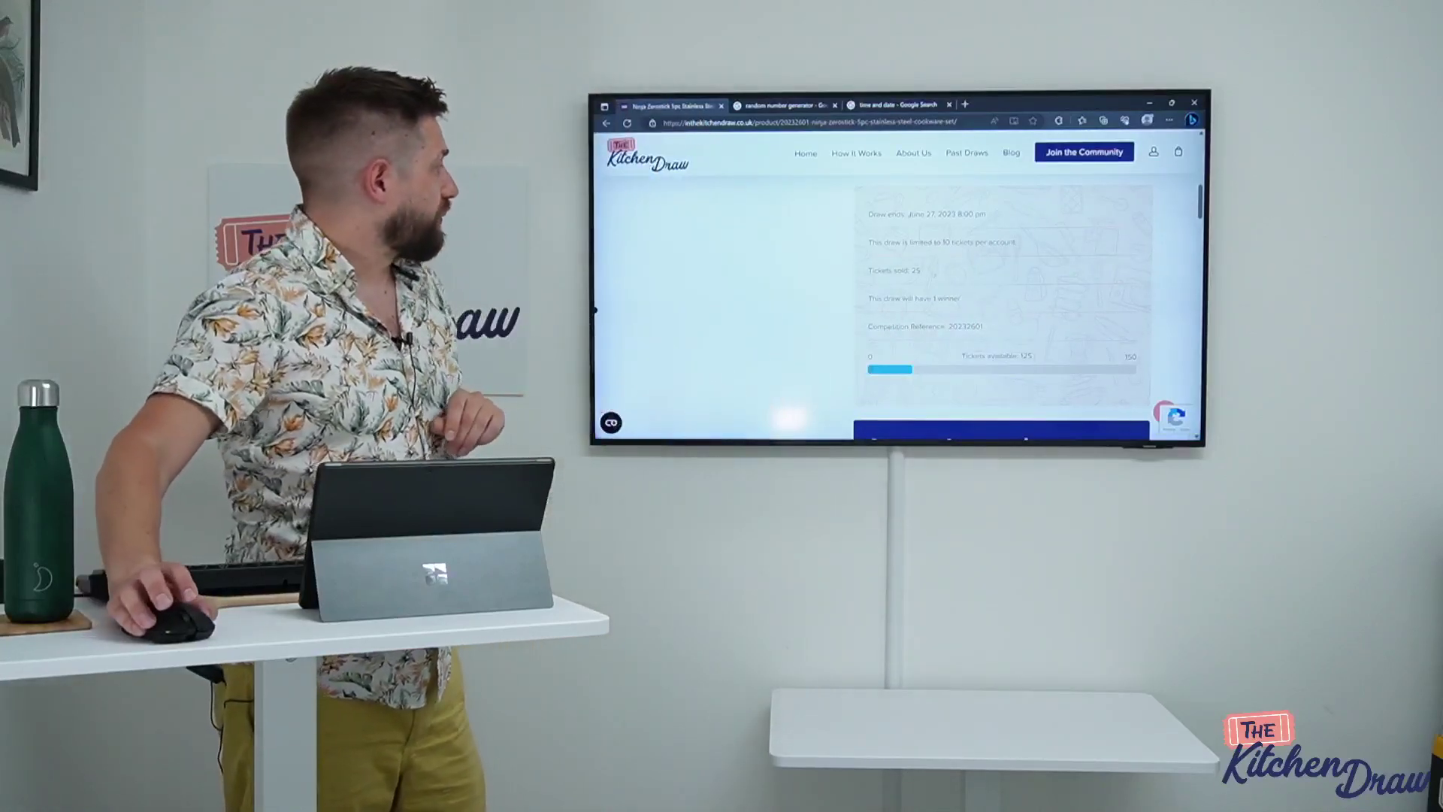
scroll(up, 3)
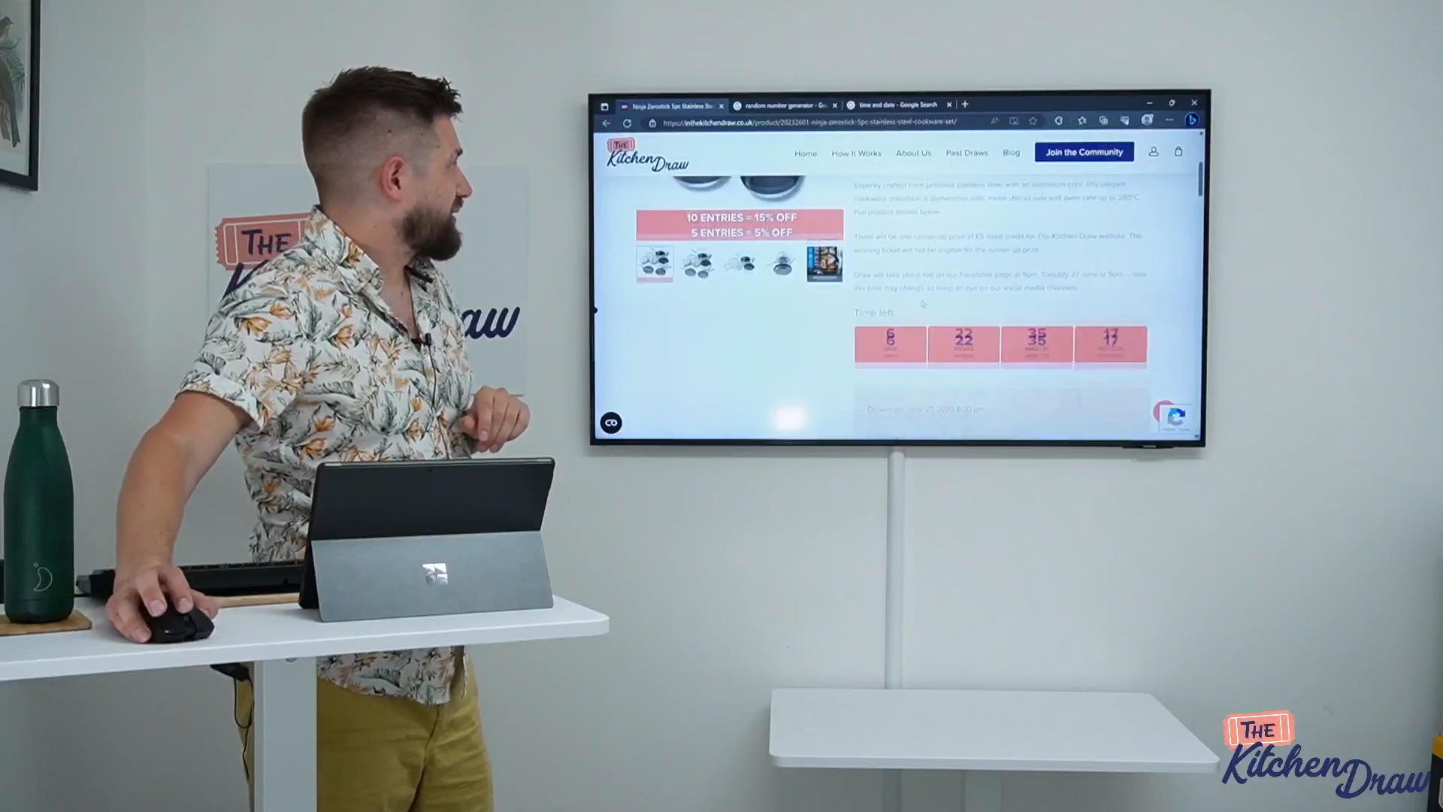
scroll(up, 3)
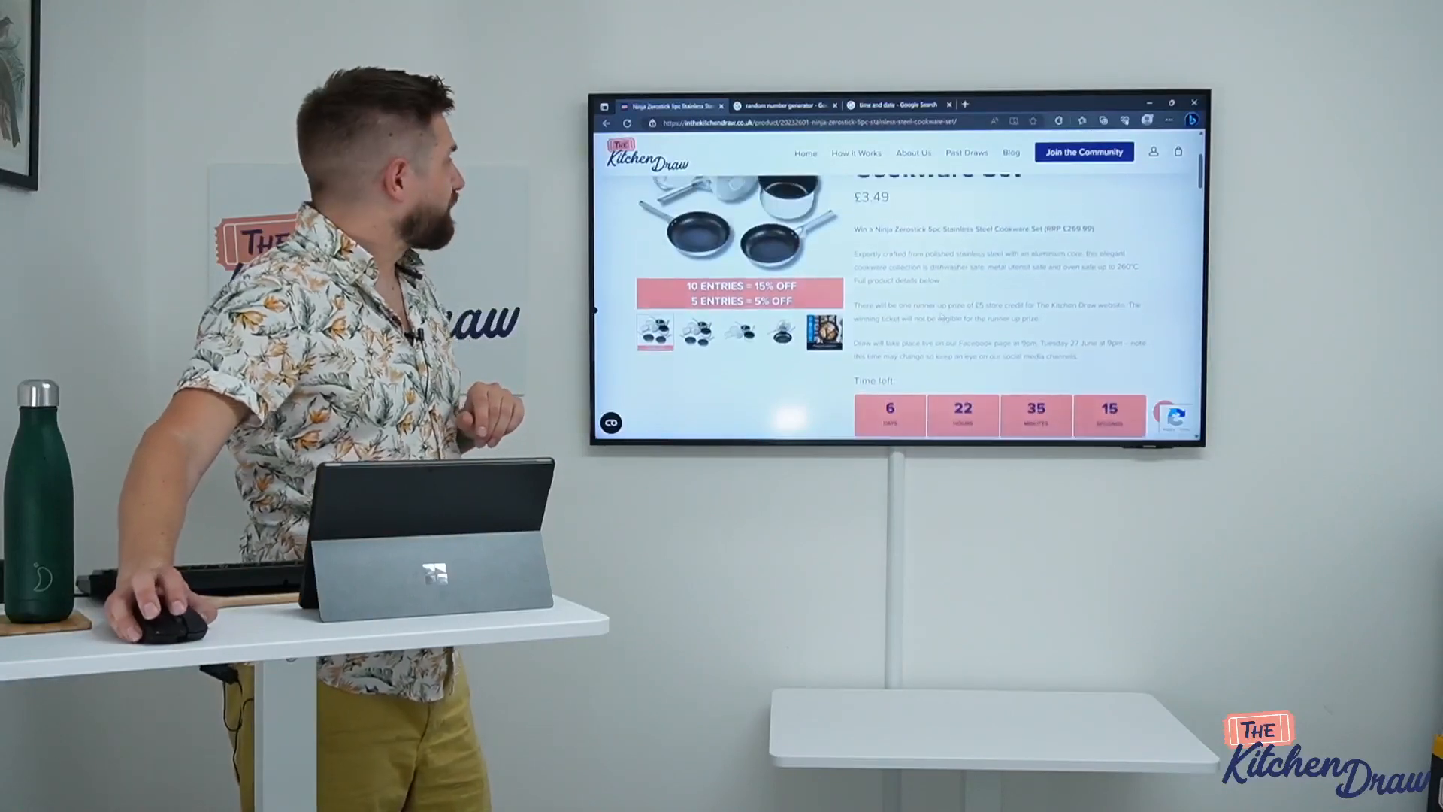
scroll(up, 3)
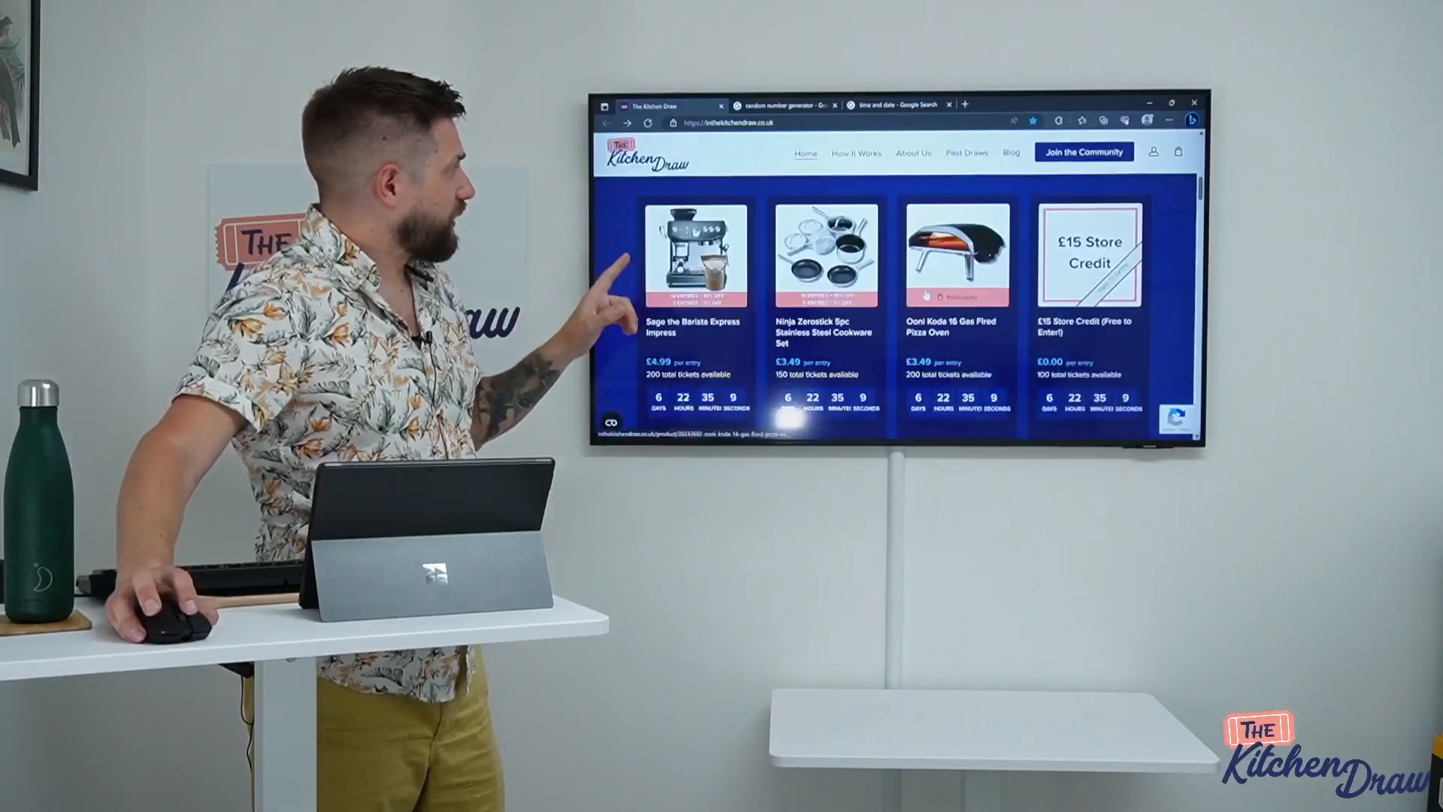
- Open the Ooni Koda 16 pizza oven draw and review its price, entry limits and ticket sales
click(957, 257)
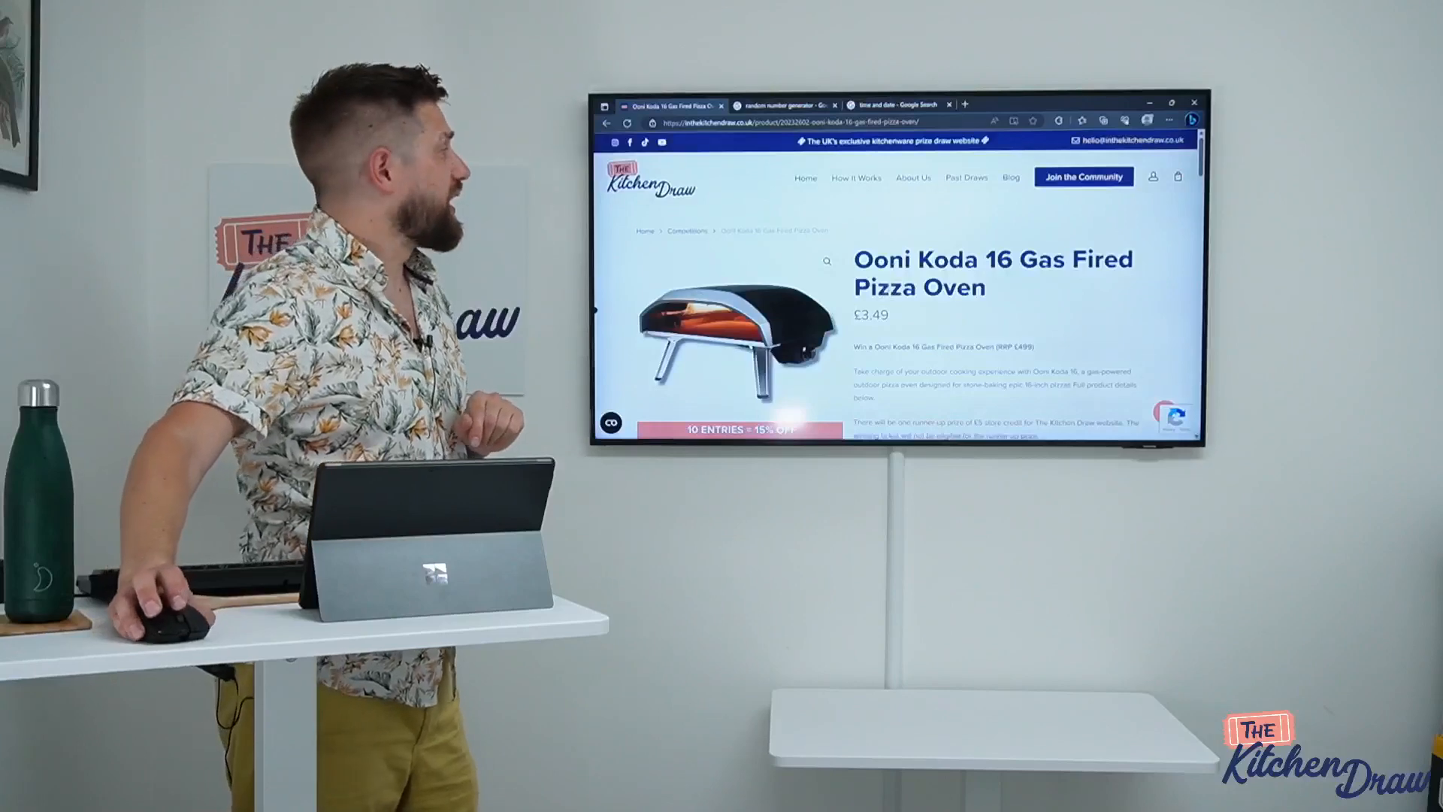
scroll(down, 3)
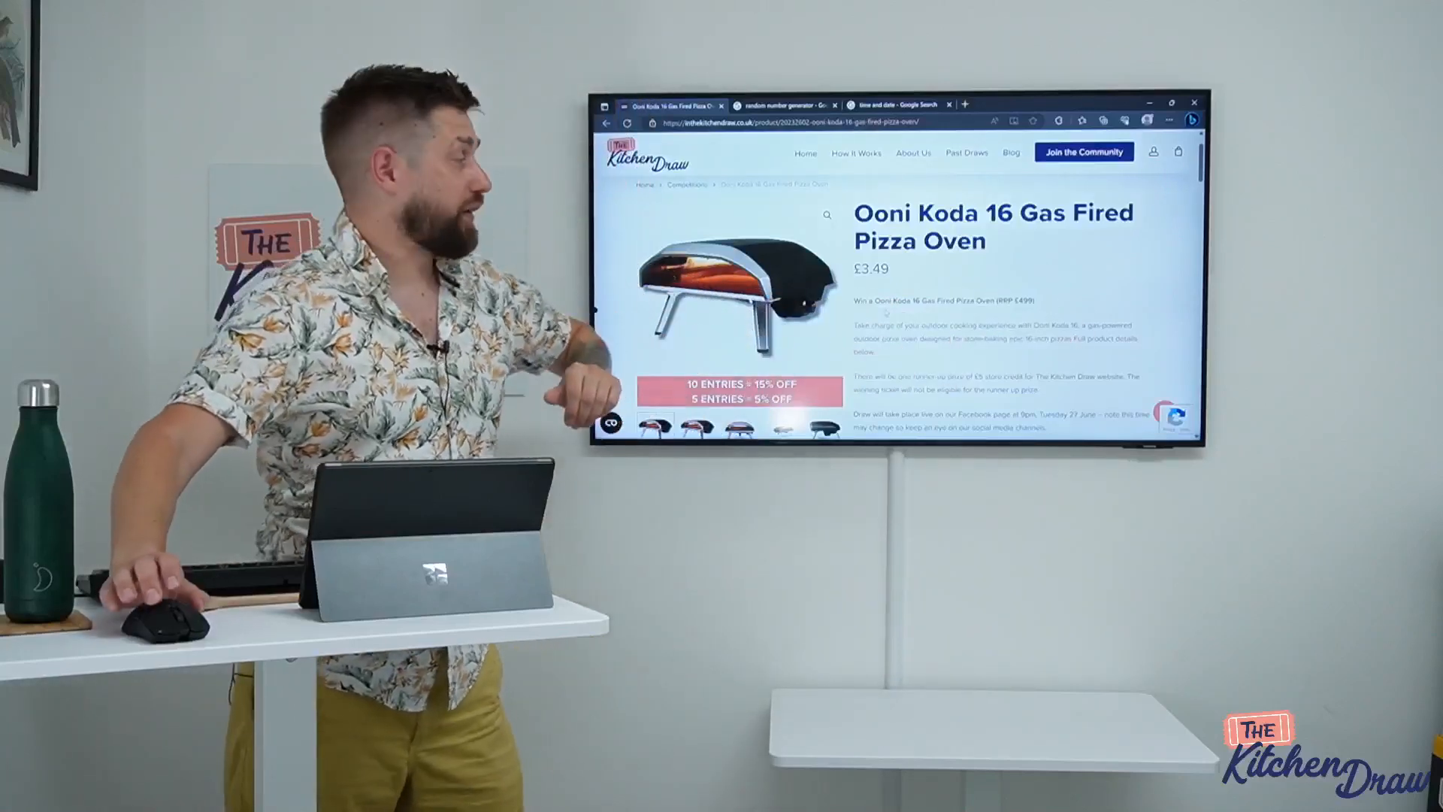
scroll(down, 3)
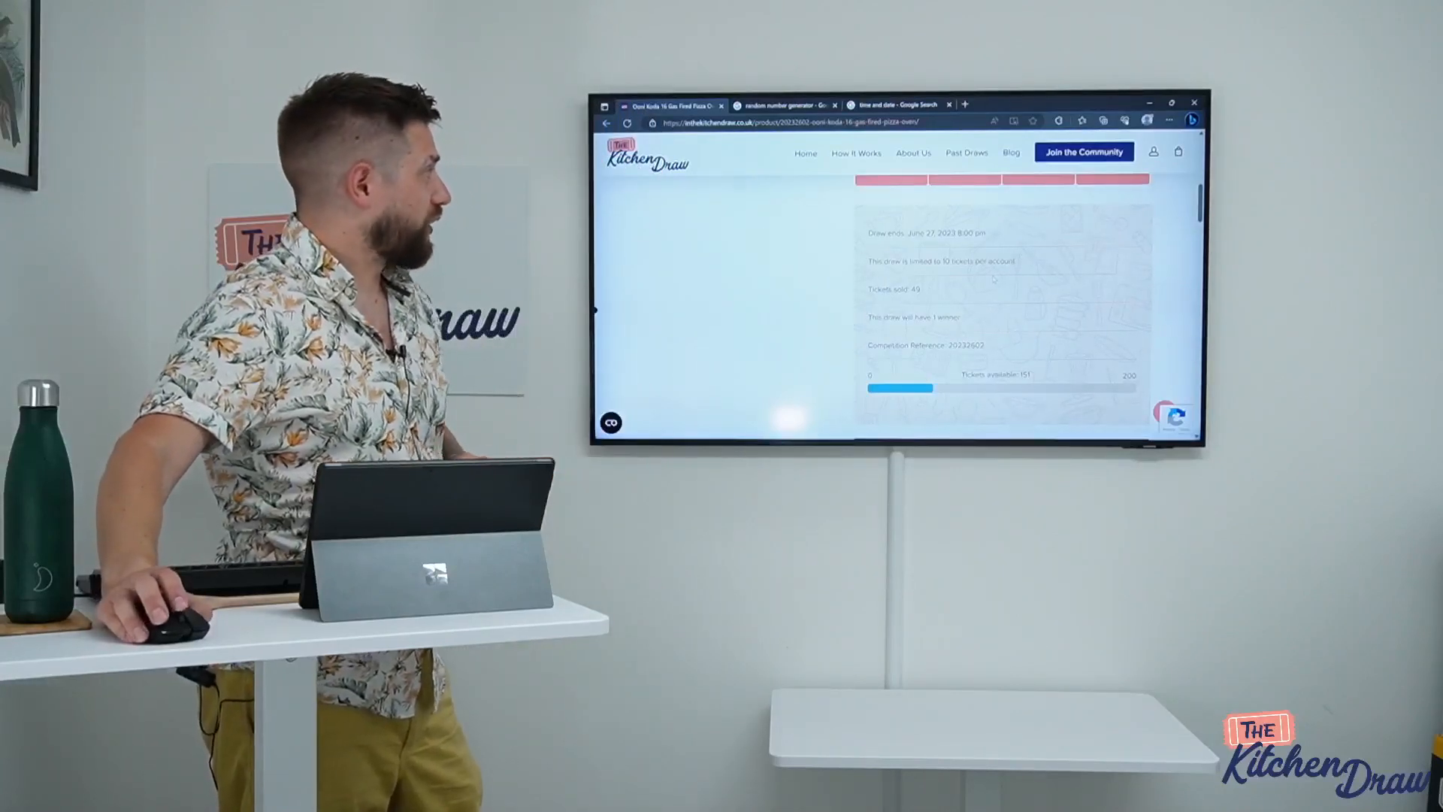
- Scroll through the pizza oven's entry question, Prize Details and key features sections
scroll(down, 3)
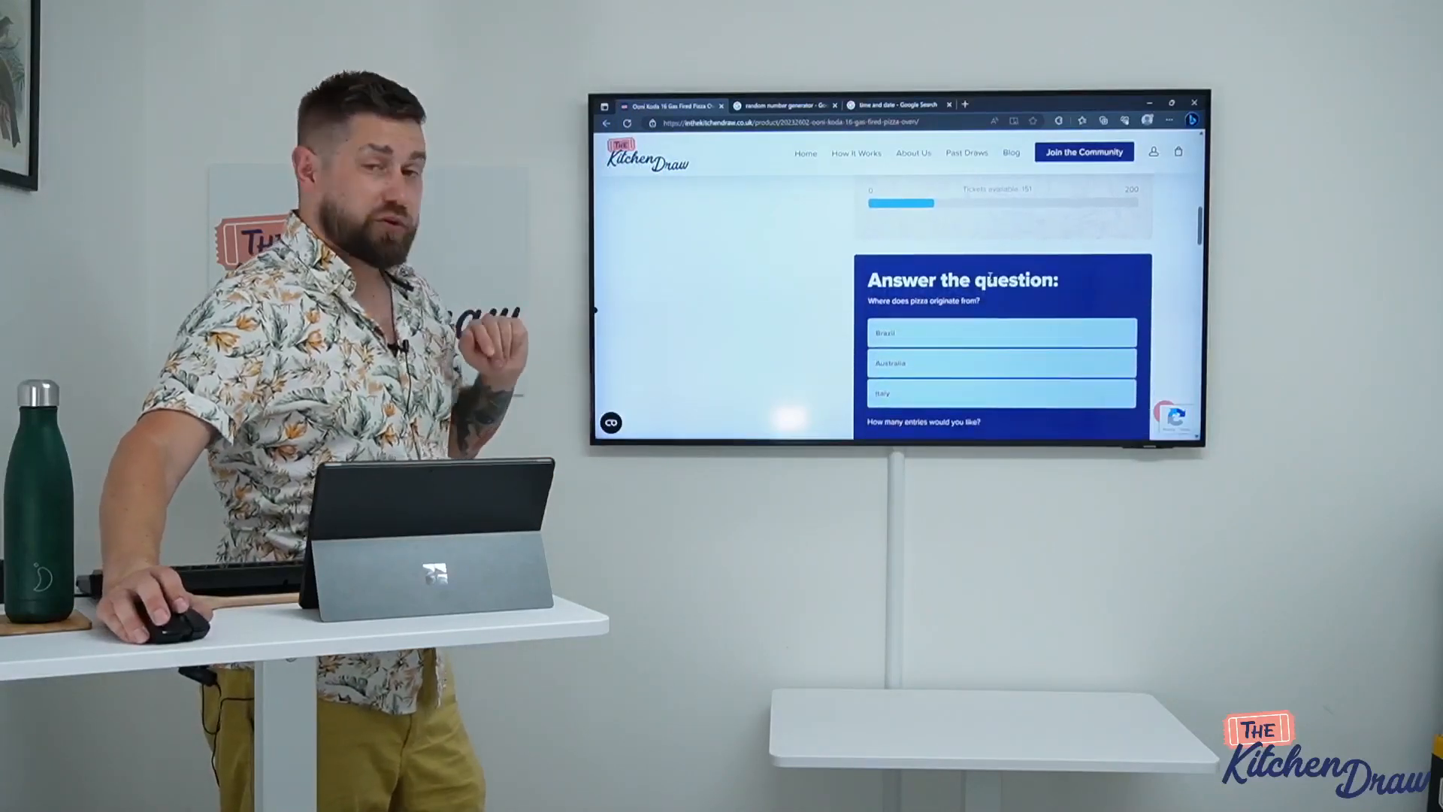
scroll(up, 3)
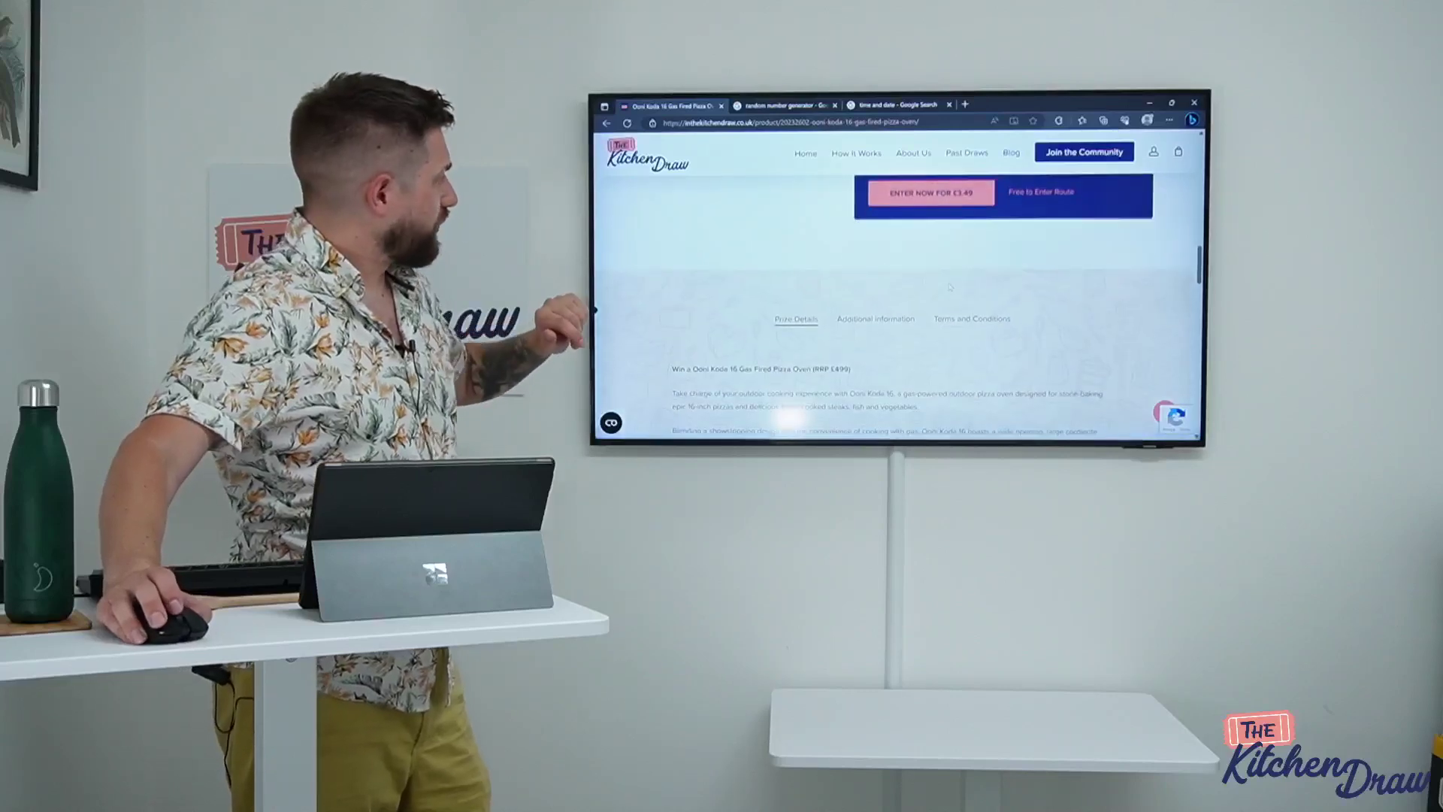
scroll(down, 3)
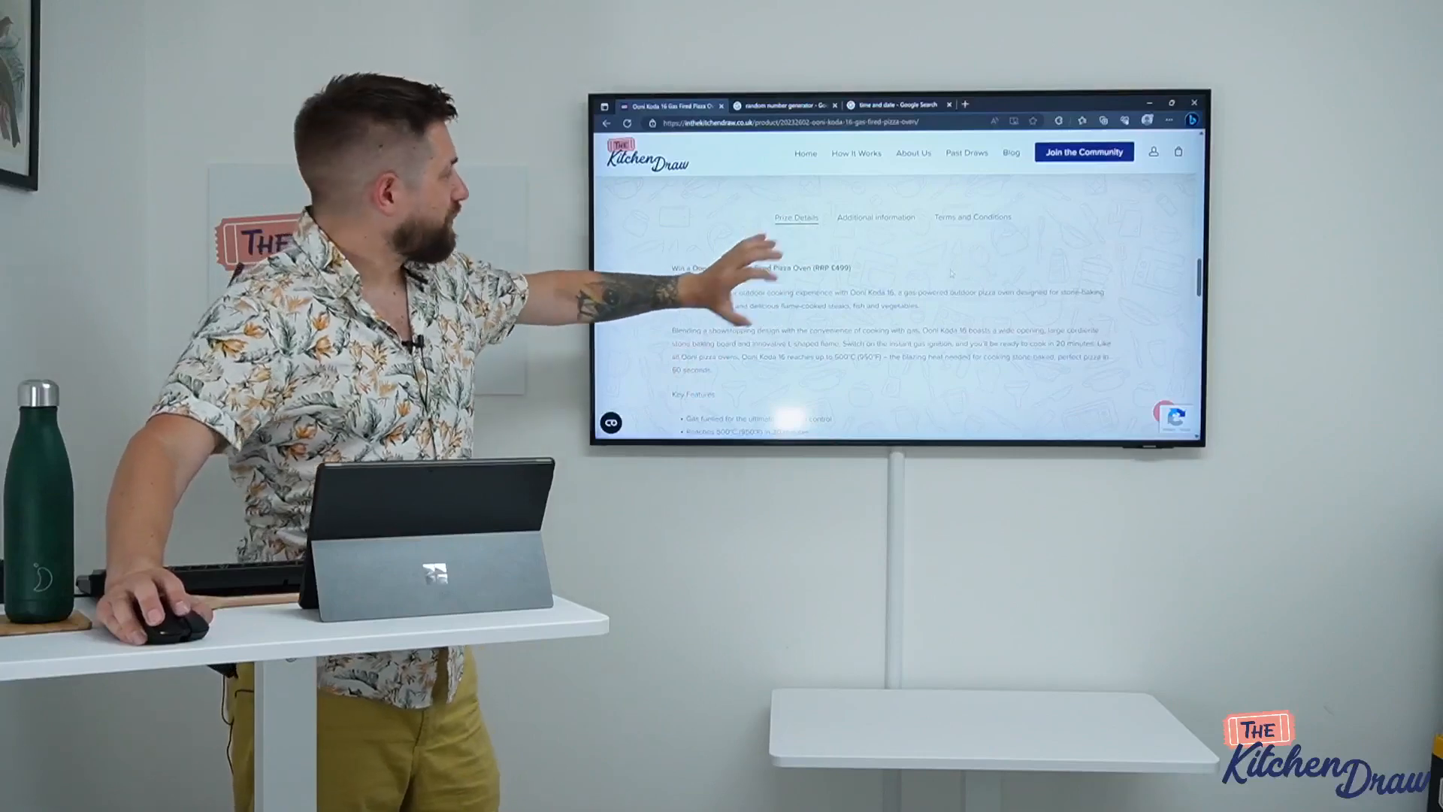
scroll(down, 3)
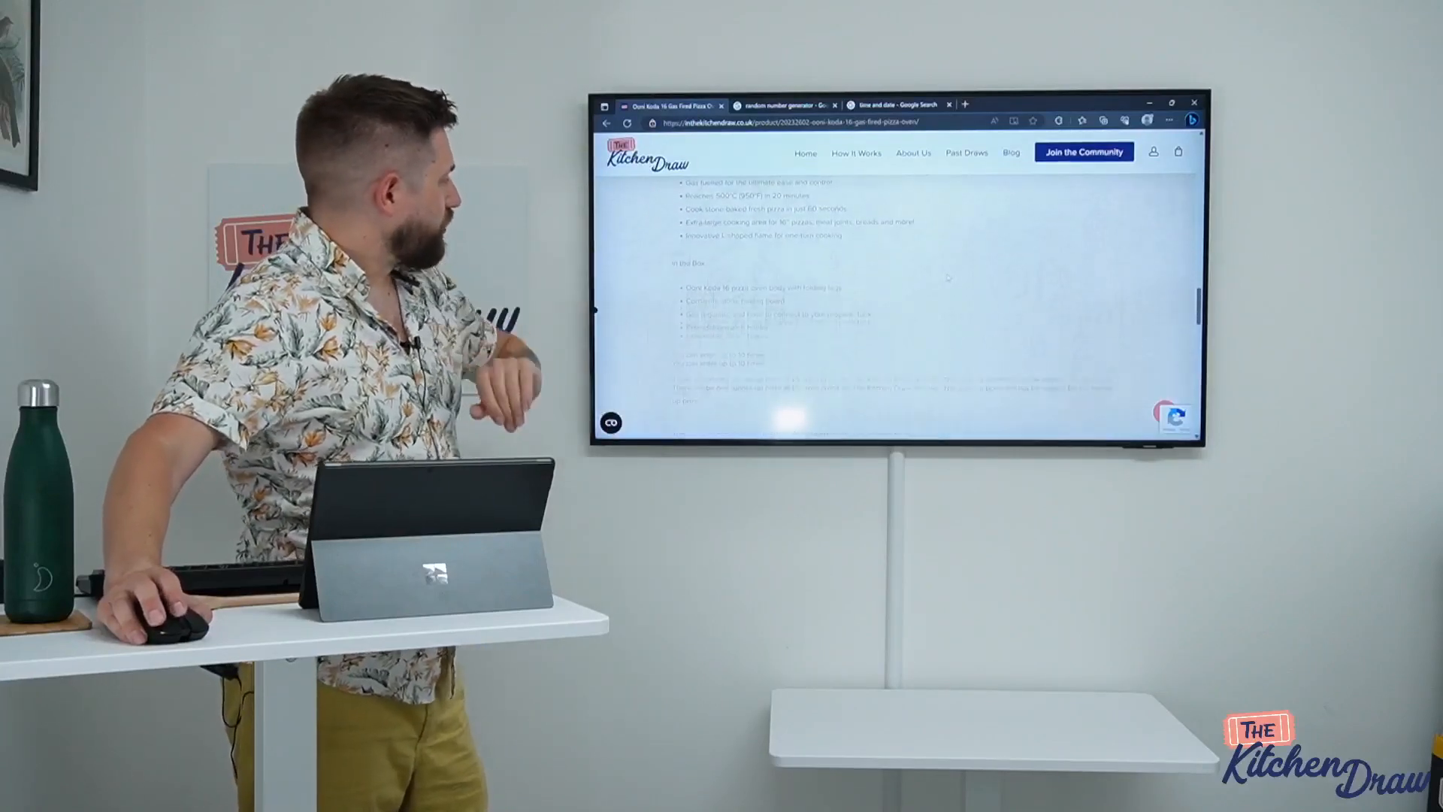
scroll(up, 3)
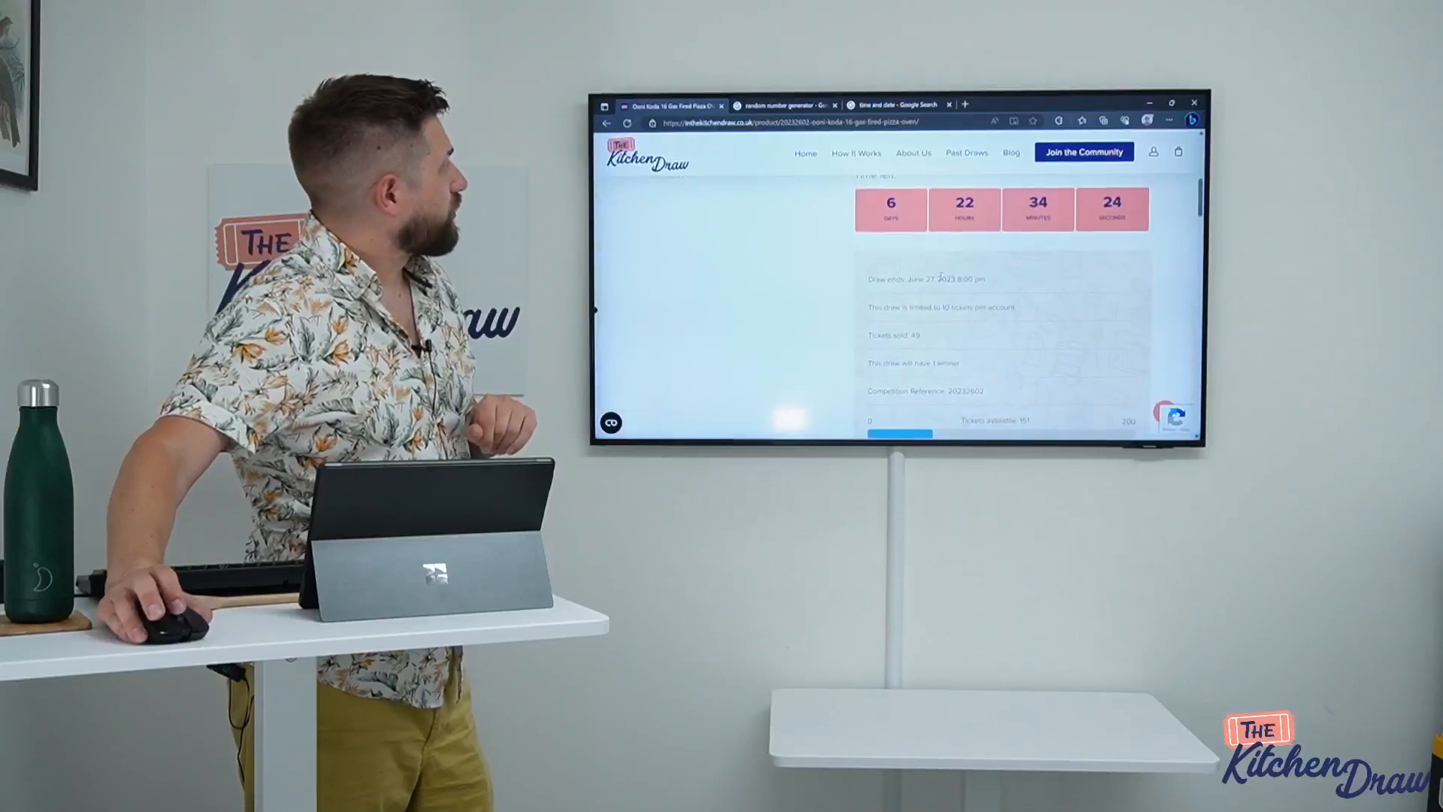
scroll(up, 3)
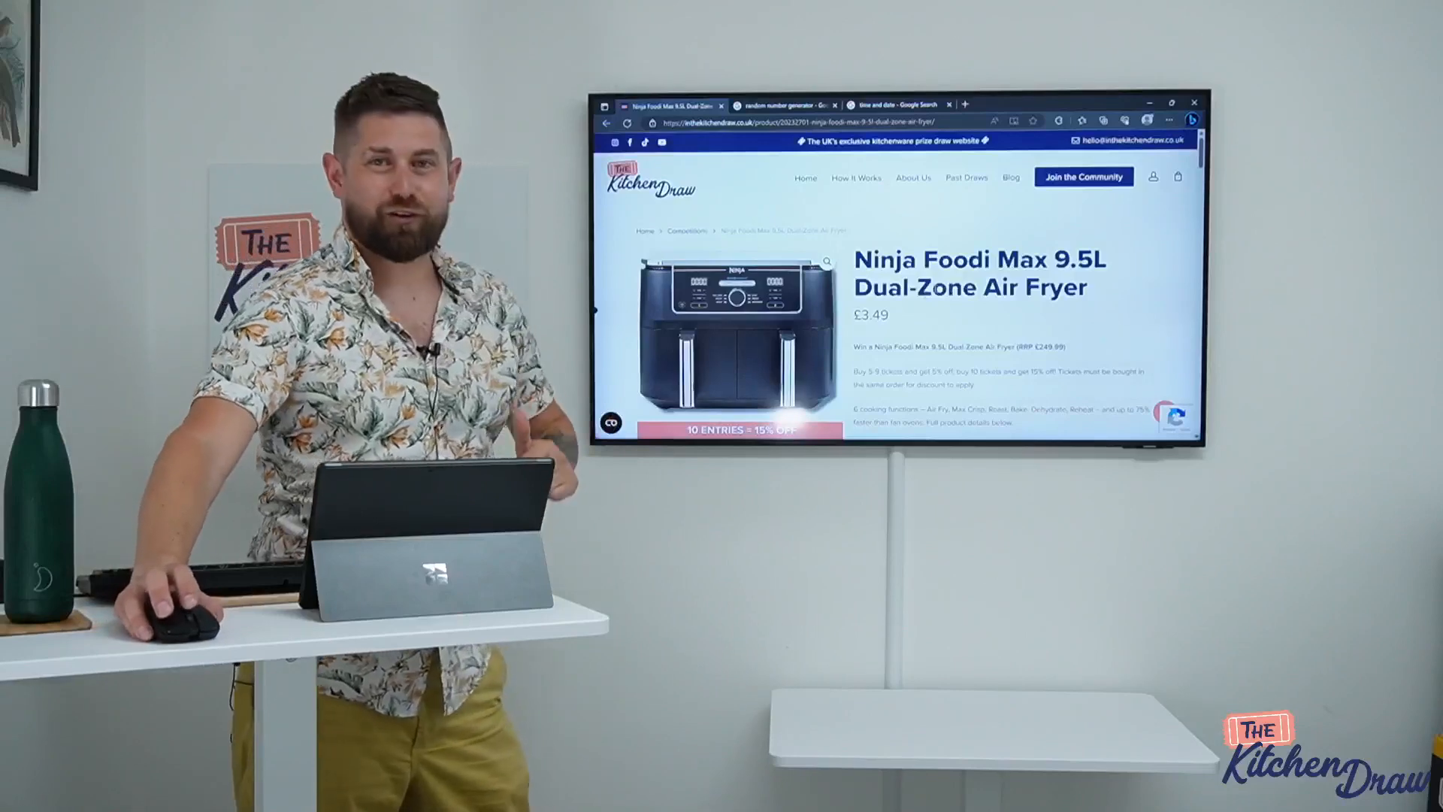
scroll(down, 3)
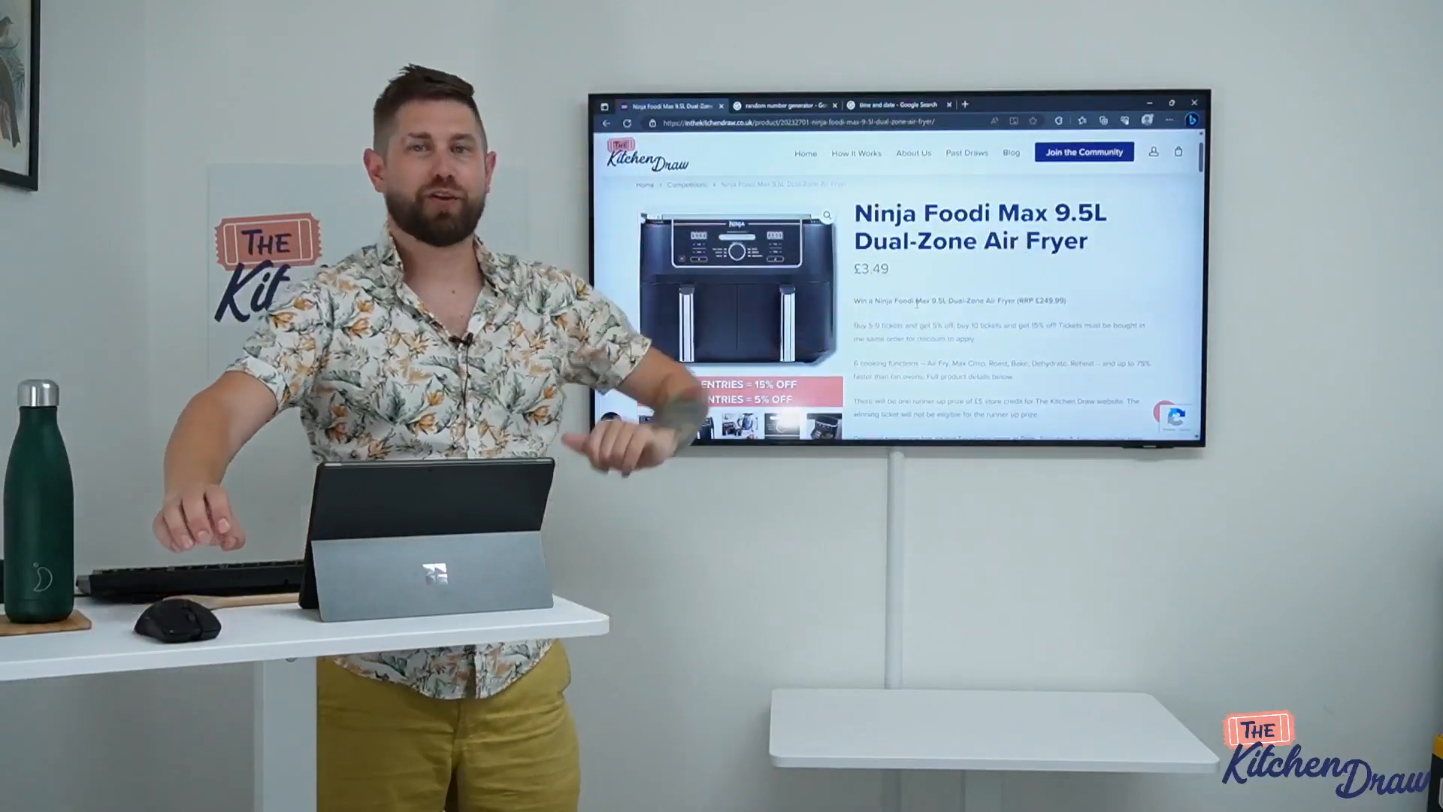
scroll(down, 3)
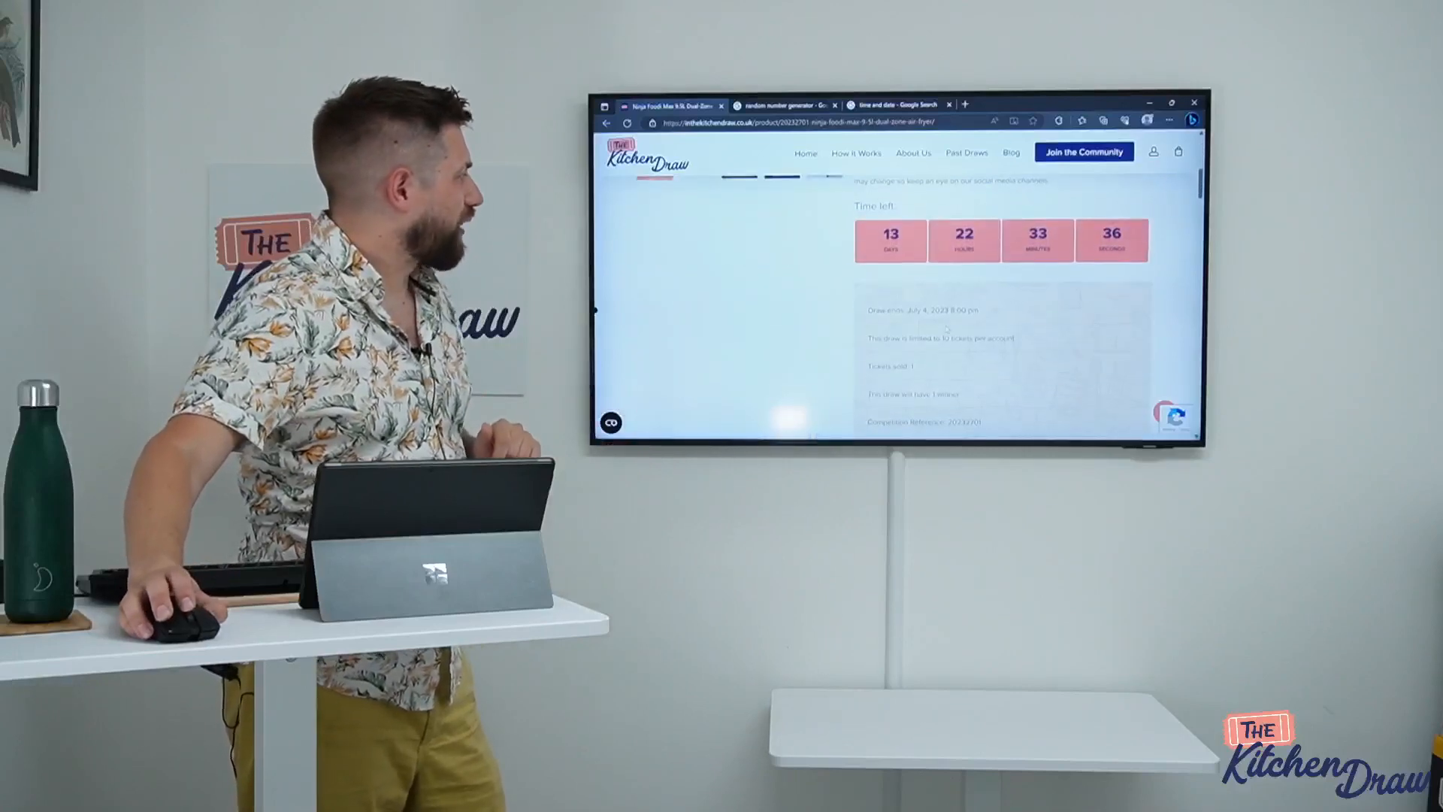
scroll(down, 3)
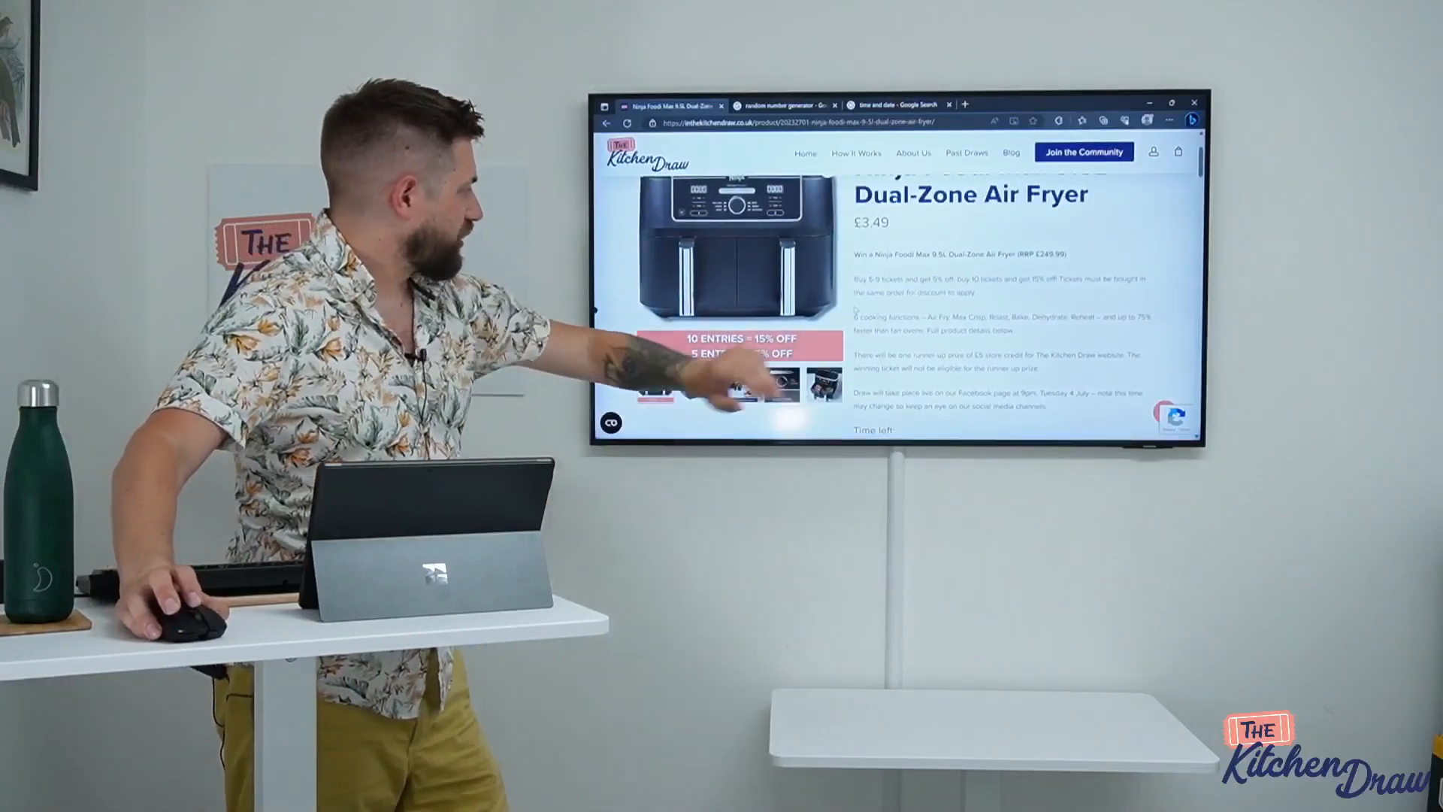
scroll(up, 3)
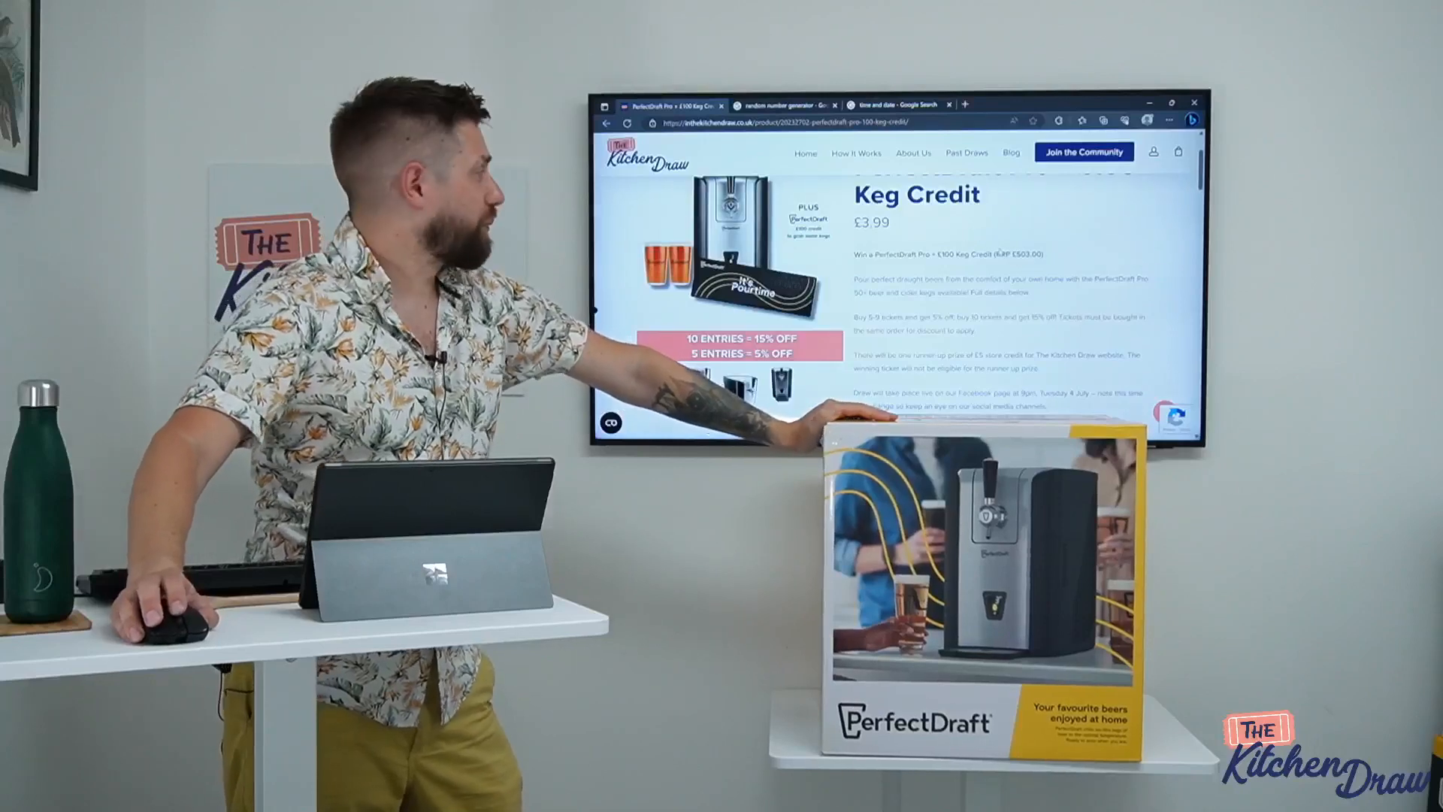
scroll(down, 3)
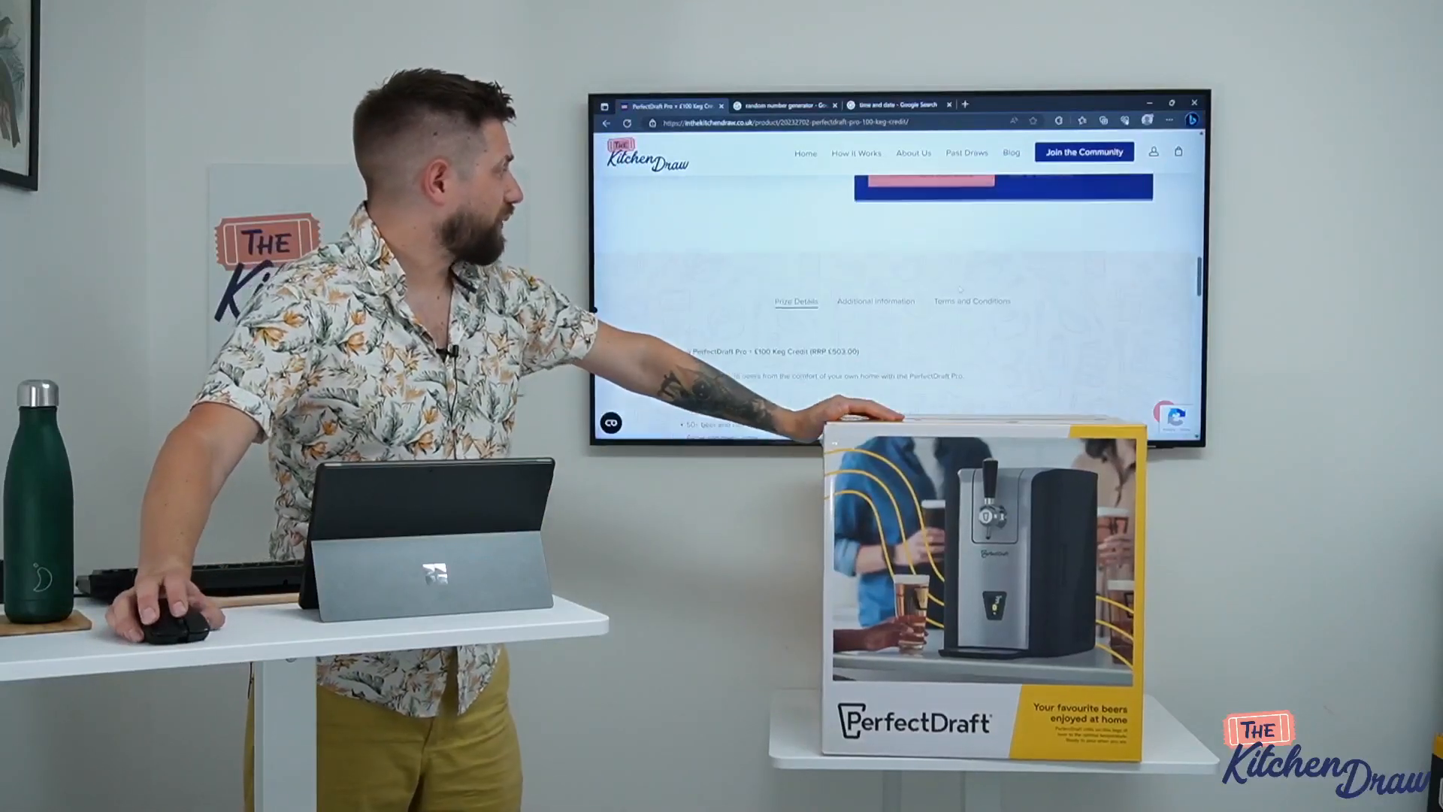
scroll(down, 3)
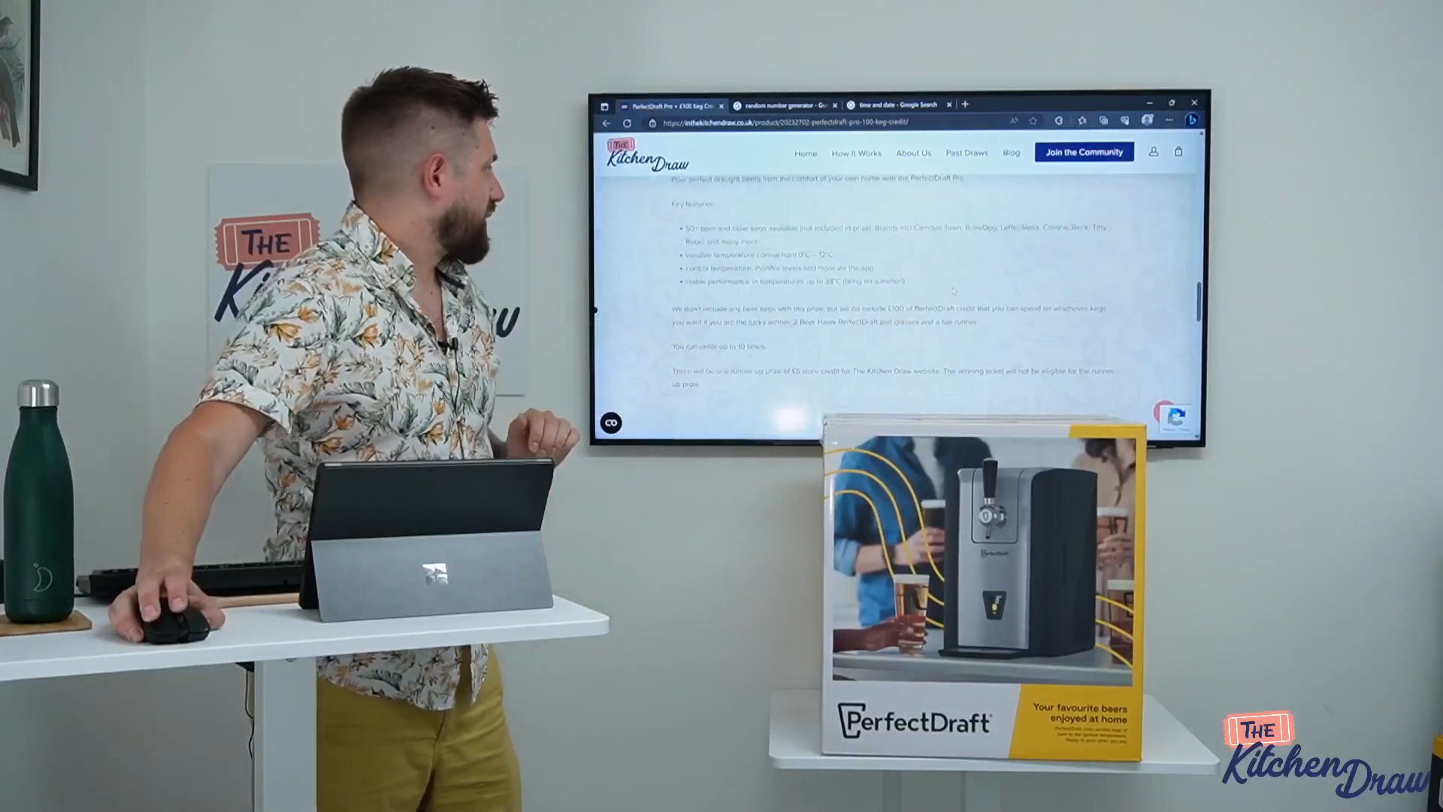